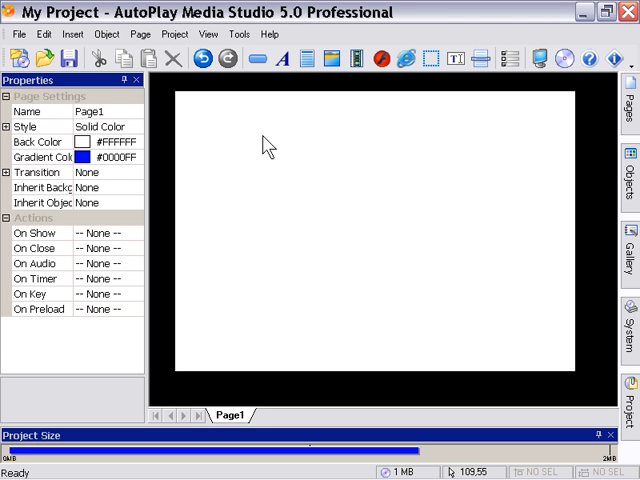
Step: Open Page1's On Show event in the script editor
click(209, 33)
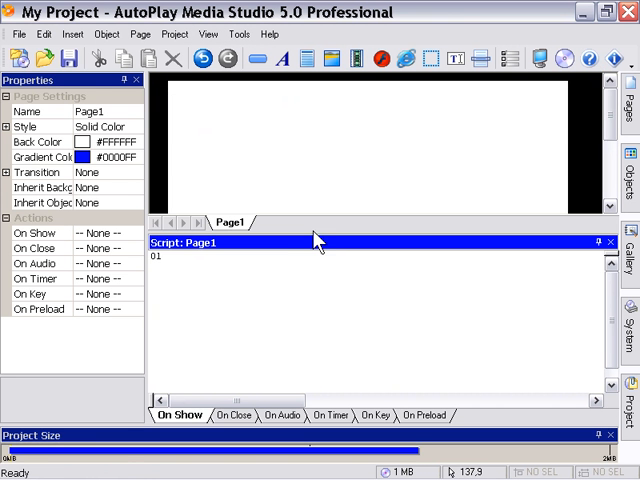
mouse_move(318, 242)
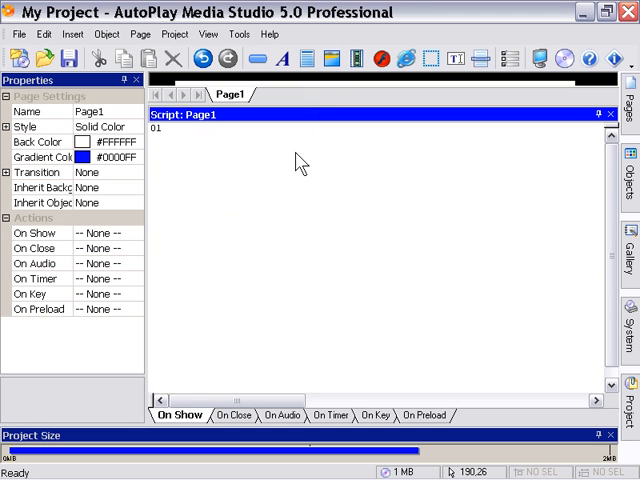
mouse_move(295, 162)
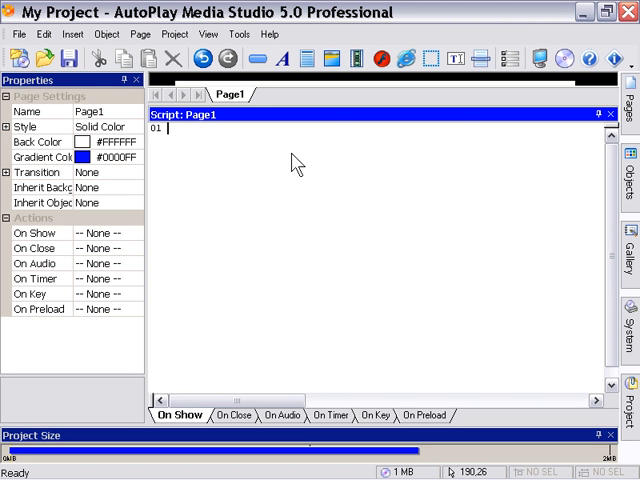
Step: Enter myName = "Corey"; on line 1, discarding a trial myNumber = 3 line
text(myName)
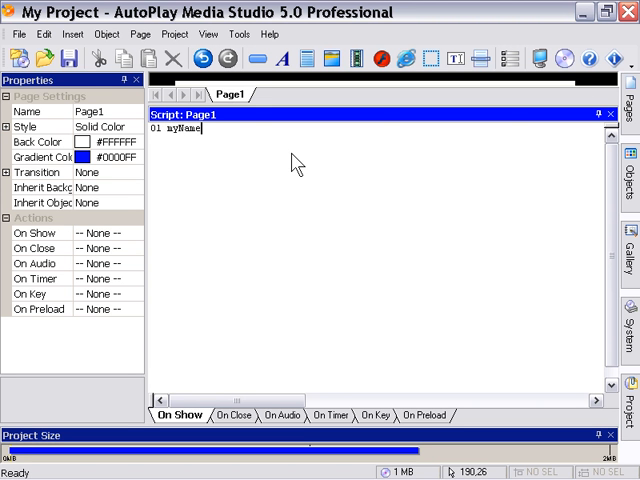
text(=)
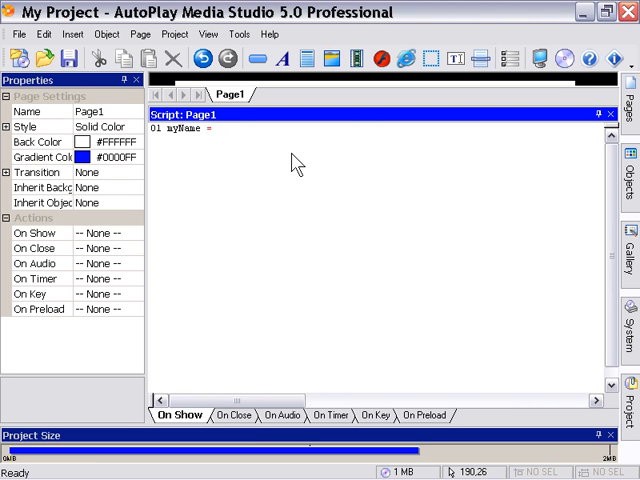
text("Corey";)
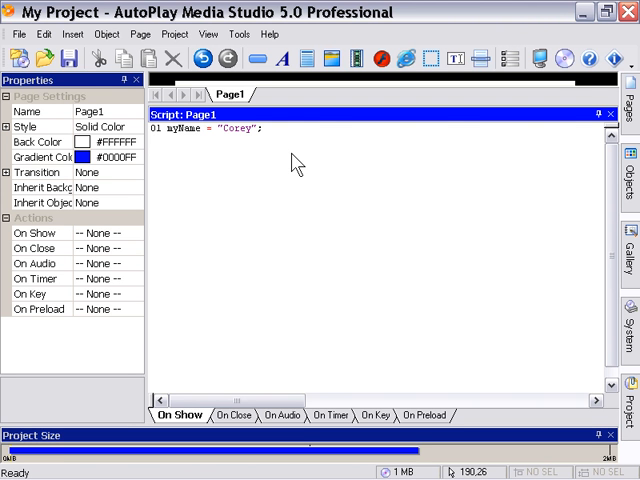
text(myMu)
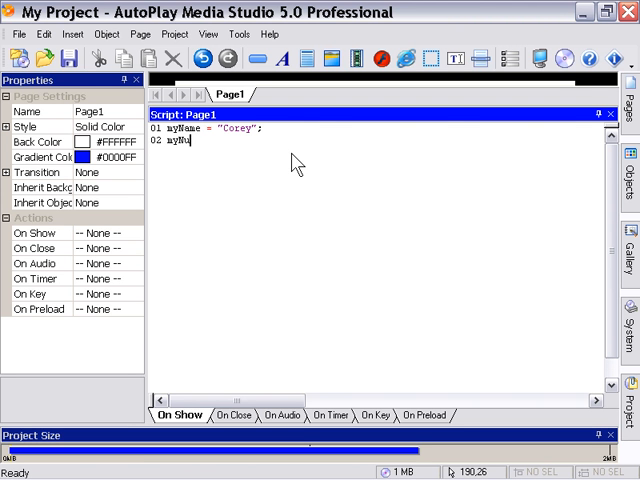
text(mber = 3)
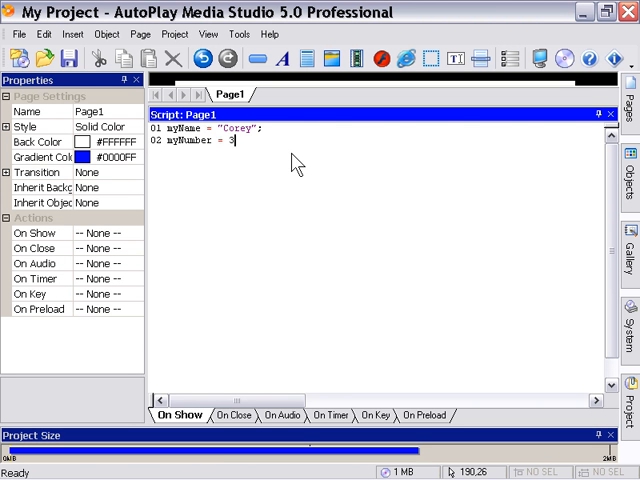
text(;)
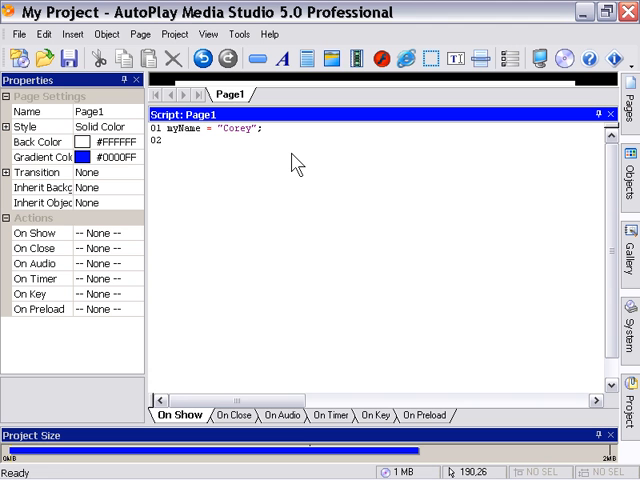
Step: Write Dialog.Message("My Title", myName); on line 2 using autocomplete
text(di)
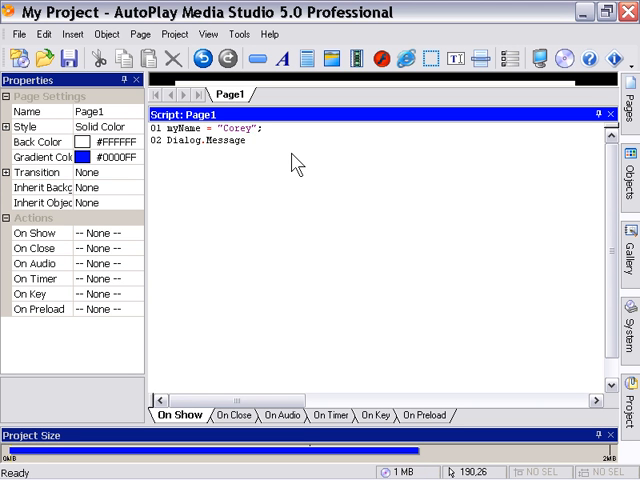
text(("My Title", myName)
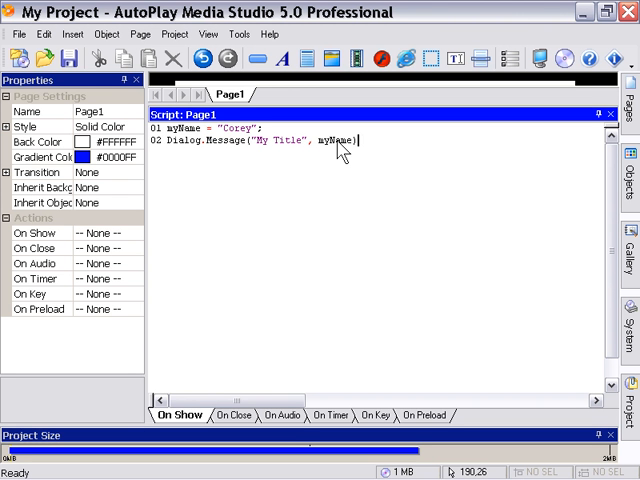
text(;)
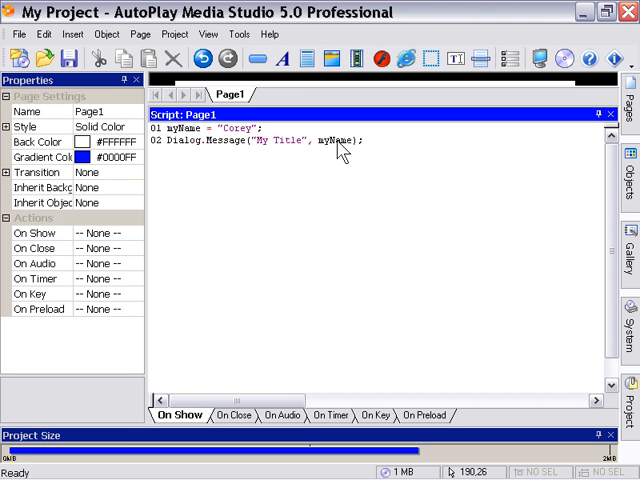
mouse_move(385, 158)
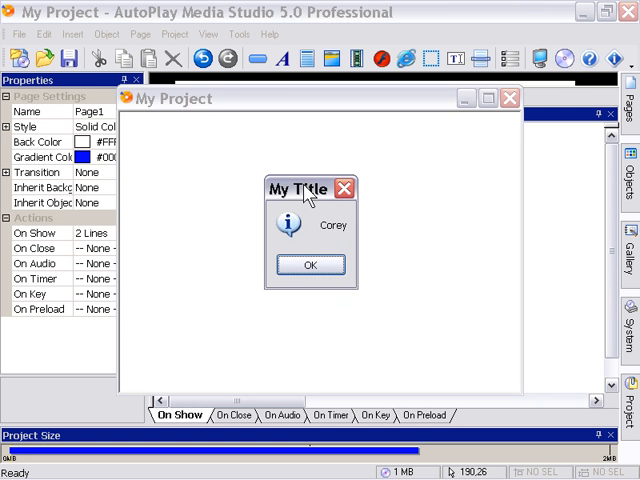
Step: Preview the project, nudge the Corey message box, and dismiss it
drag(300, 188, 310, 197)
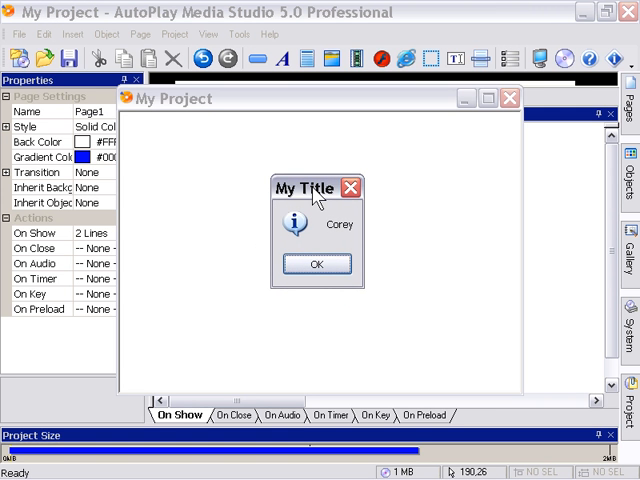
mouse_move(348, 232)
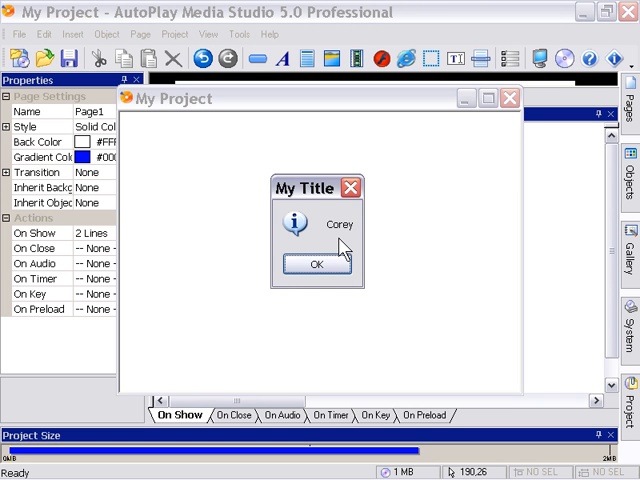
click(315, 264)
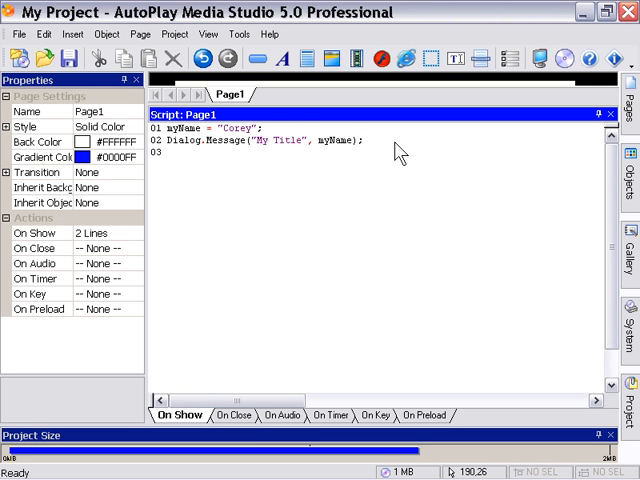
Step: Write Application.Exit(); on line 3, picking Exit from autocomplete
text(ap)
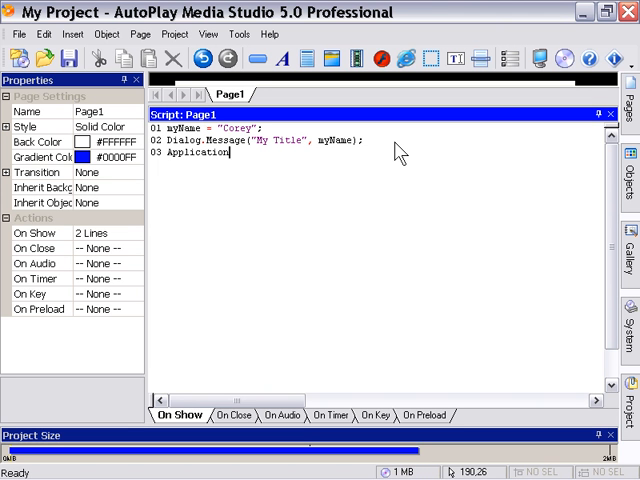
text(.)
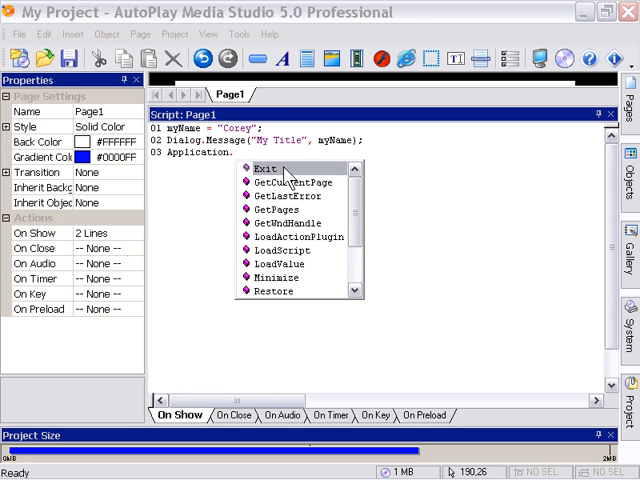
mouse_move(343, 170)
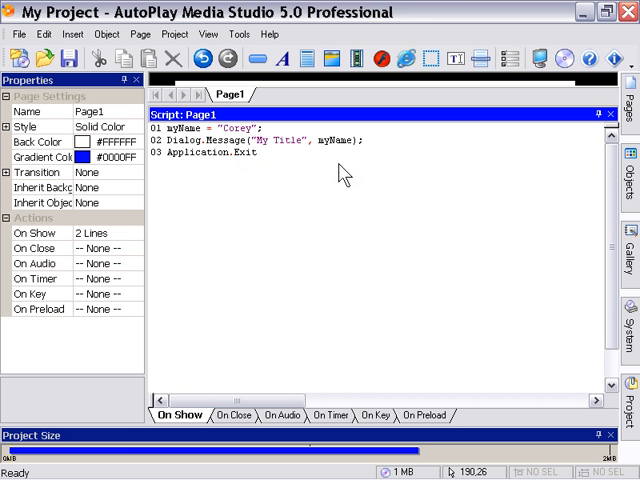
click(256, 154)
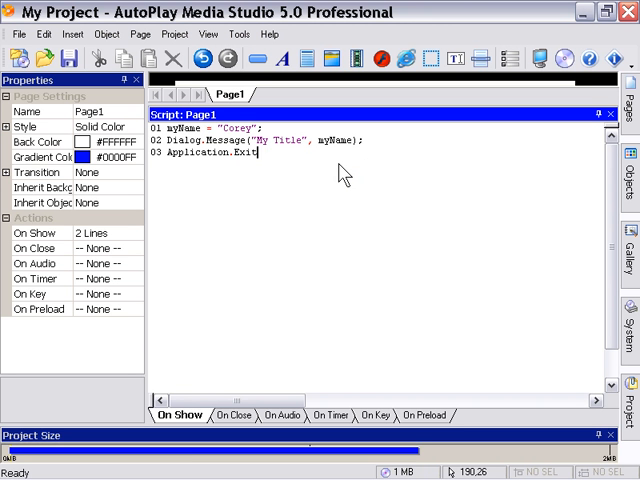
text(();)
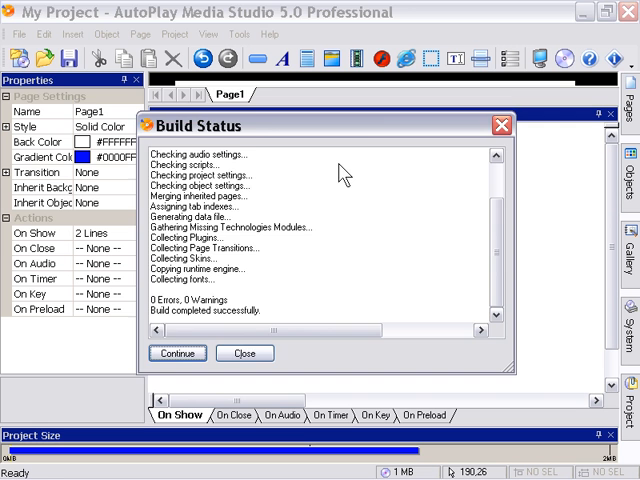
Step: Continue past the successful build and dismiss the Corey message so the preview exits
click(177, 353)
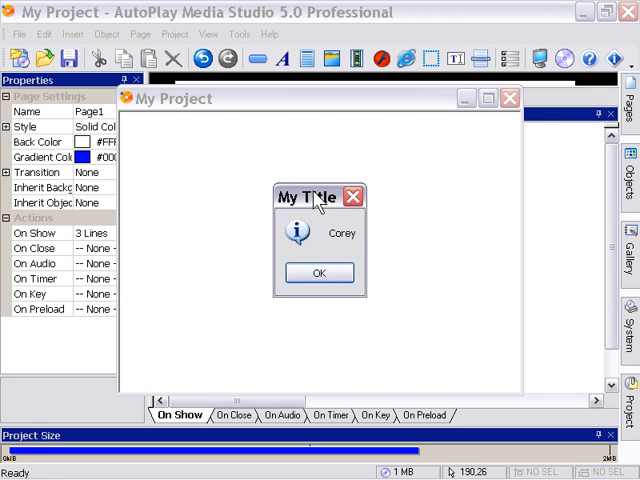
click(319, 272)
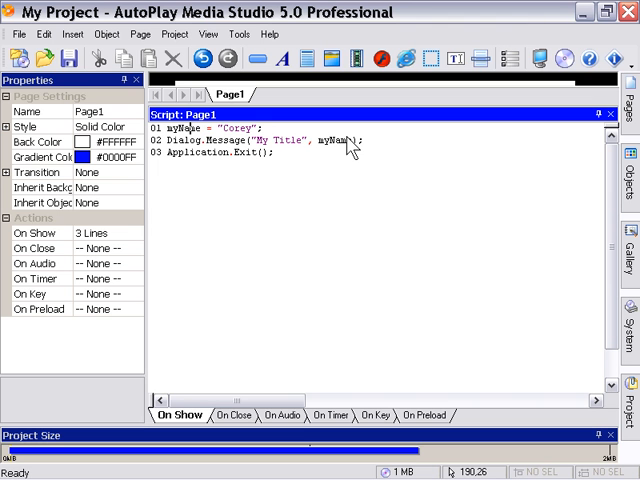
Step: Make line 1 myNames = {"Corey", "Ed", "Billy", "Susie", "Jenny"} and show myNames[3]
text(s)
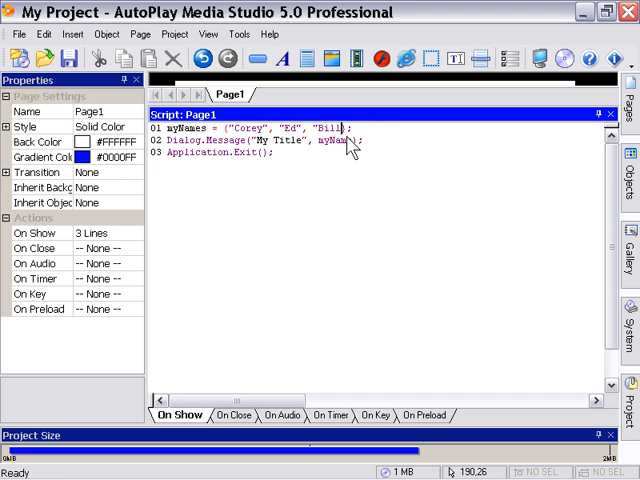
text(ly", "Susie",)
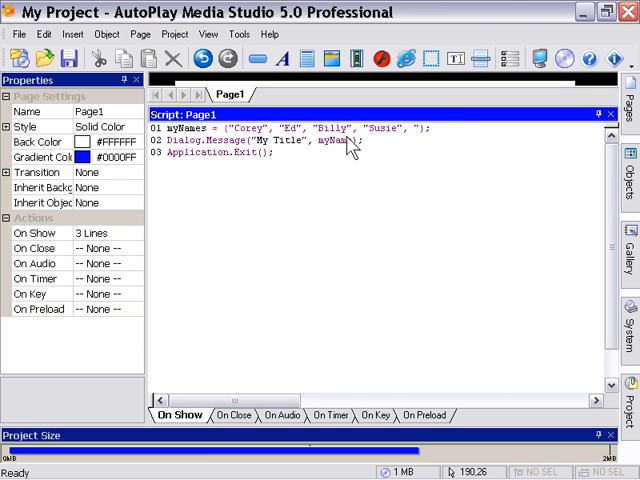
text("Jenny")
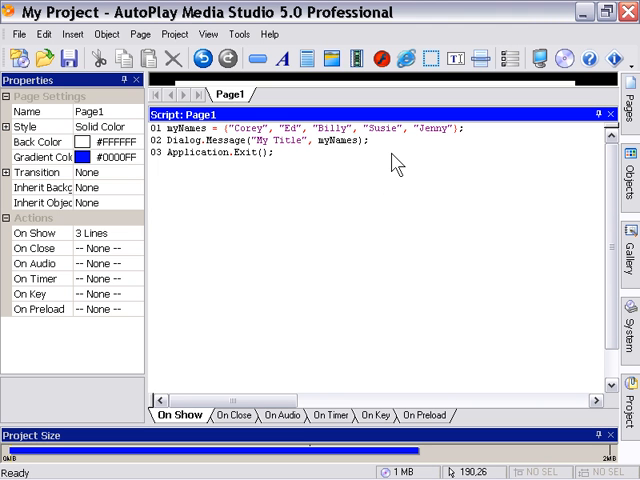
text([])
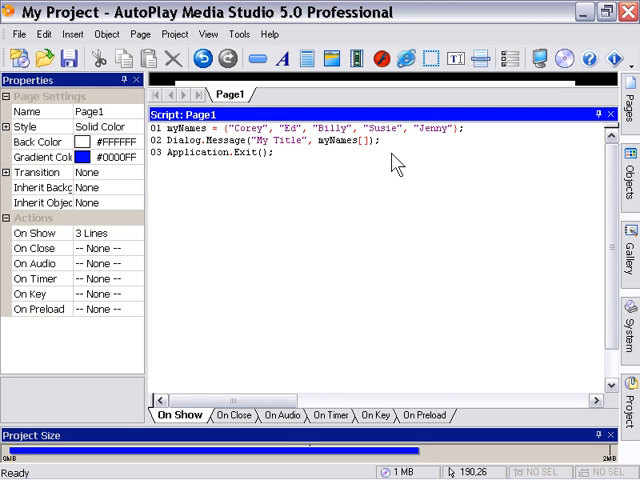
mouse_move(368, 128)
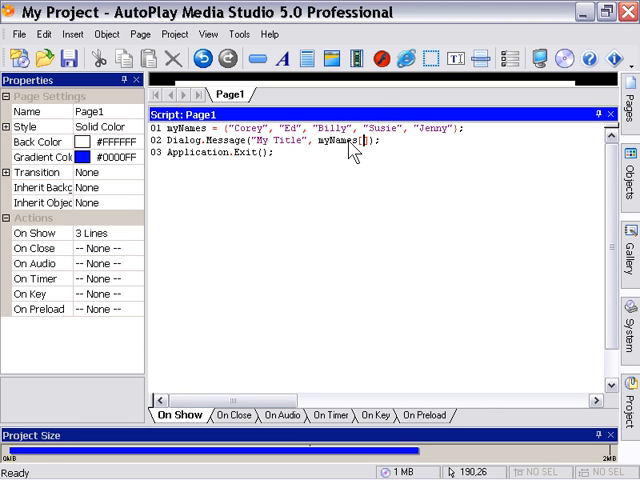
mouse_move(390, 150)
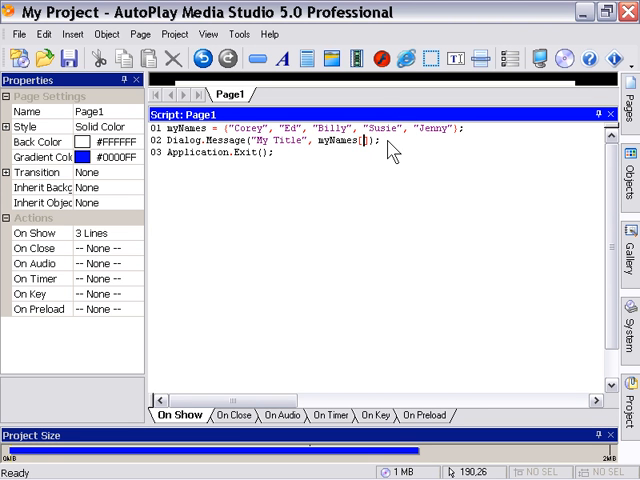
text(3)
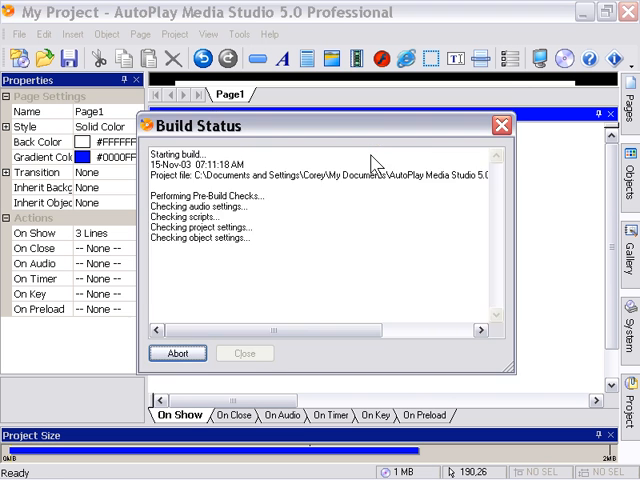
Step: Continue from the build to the preview and dismiss the Billy message
click(245, 353)
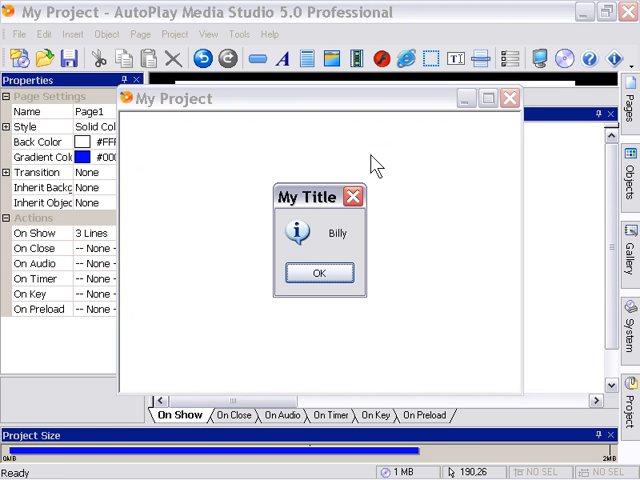
mouse_move(407, 178)
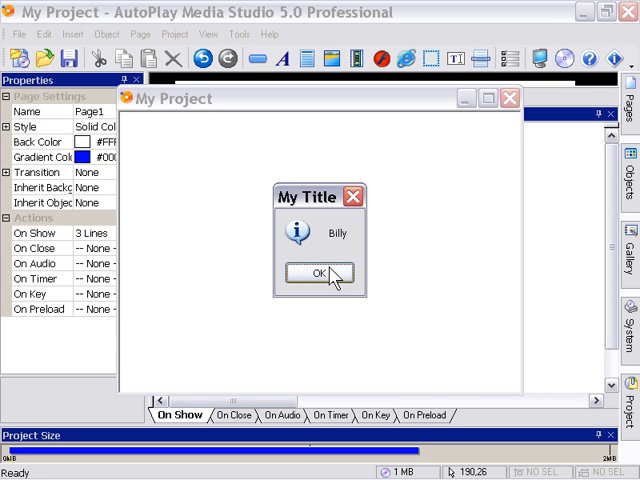
mouse_move(333, 281)
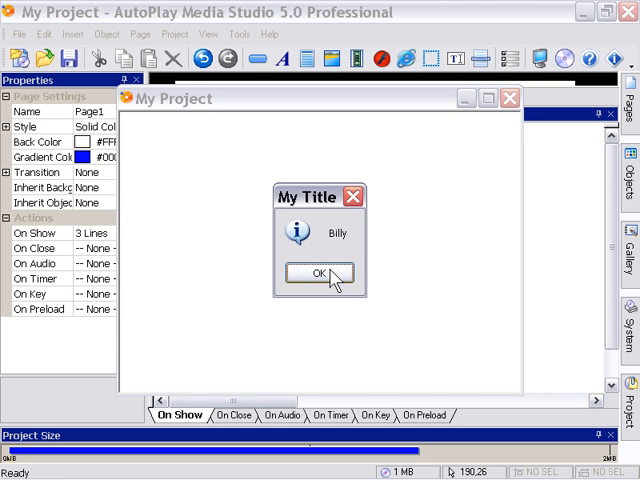
click(318, 272)
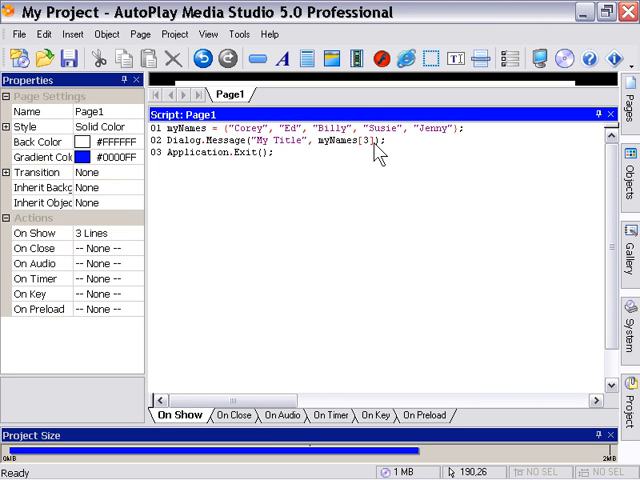
mouse_move(483, 140)
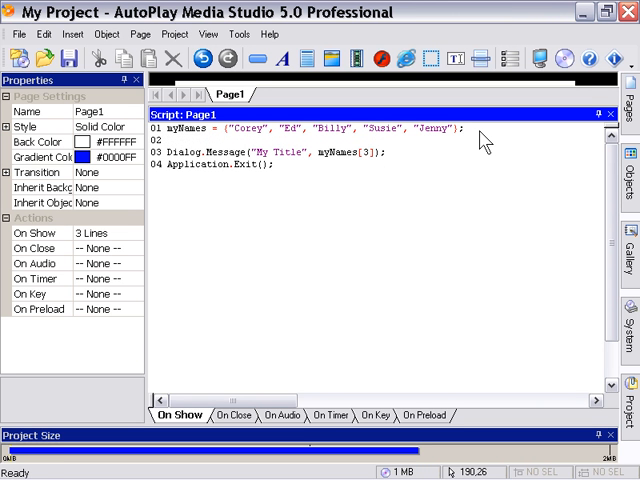
Step: Add myName = myNames[1]..myNames[5] and pass myName to Dialog.Message
text(myM)
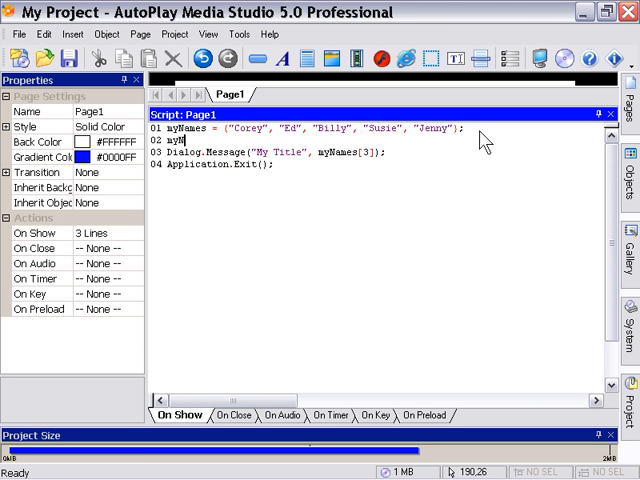
text(Name =)
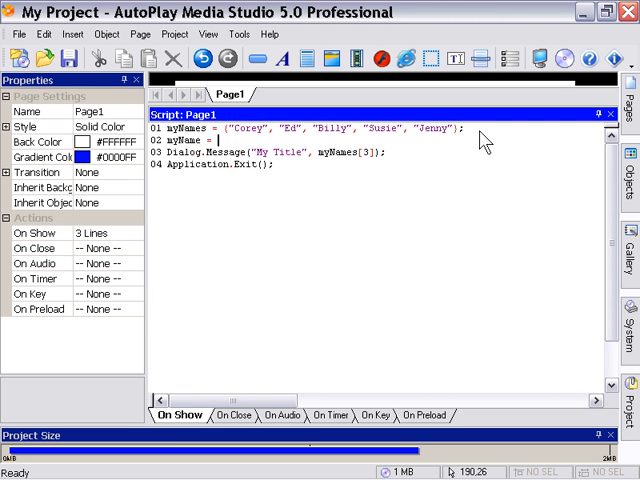
text(myNames[)
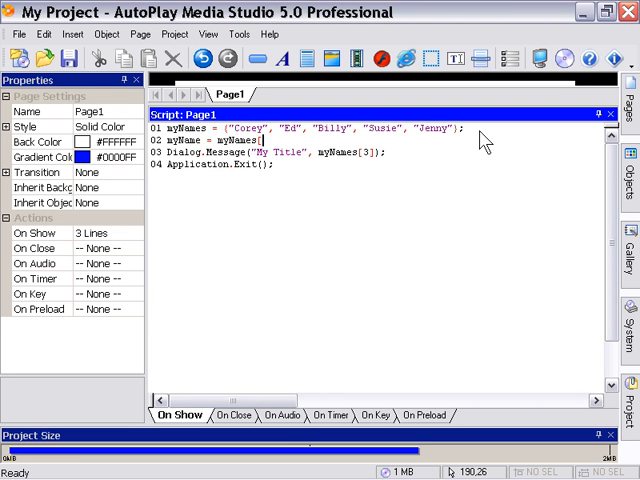
text(1])
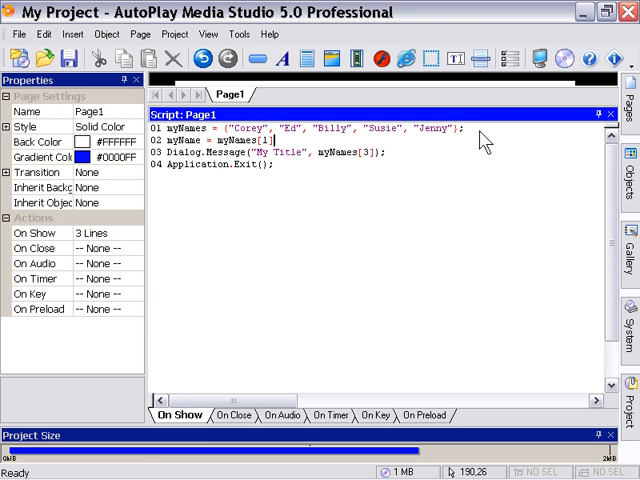
text(..)
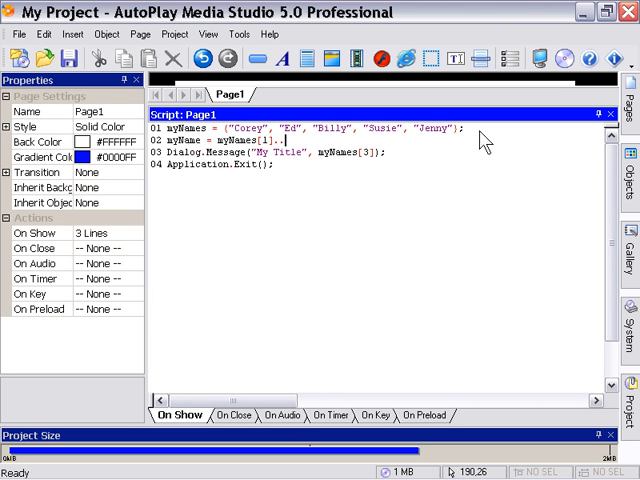
text(myNames)
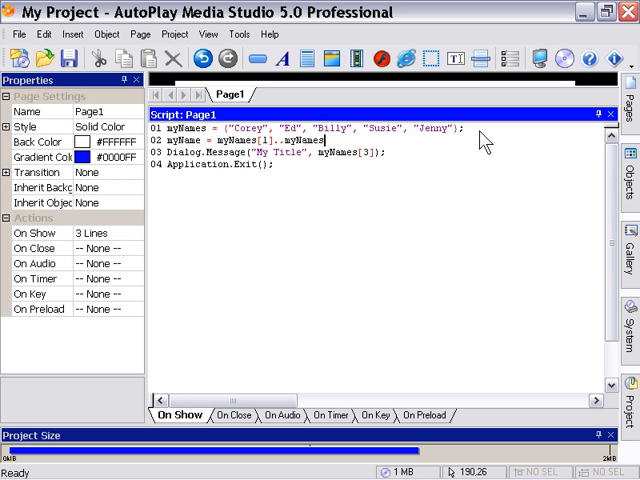
text(5])
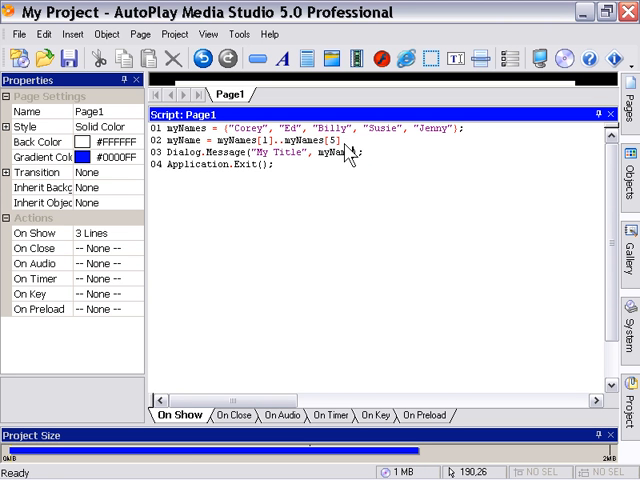
mouse_move(308, 190)
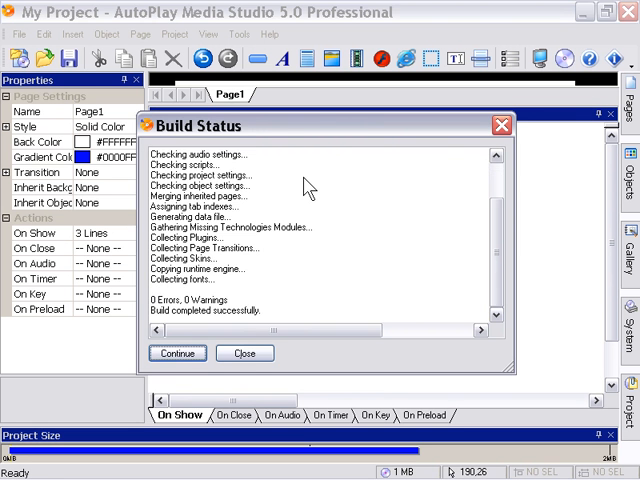
Step: Continue to the built preview and dismiss the CoreyJenny message
click(178, 353)
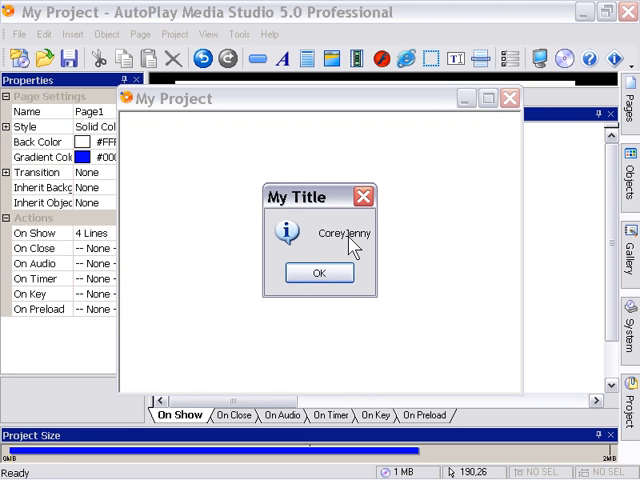
mouse_move(346, 262)
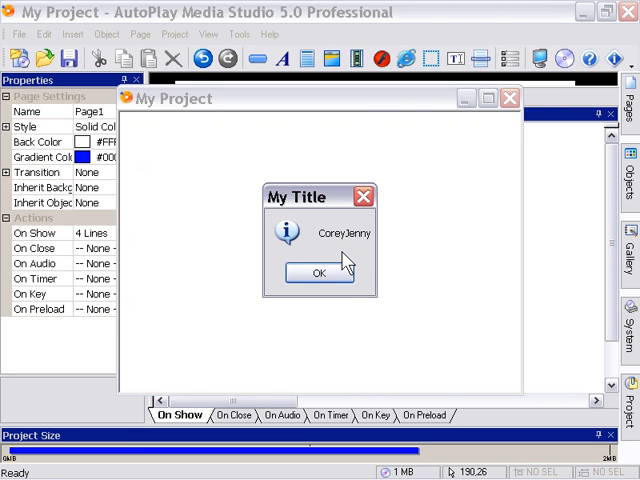
mouse_move(352, 270)
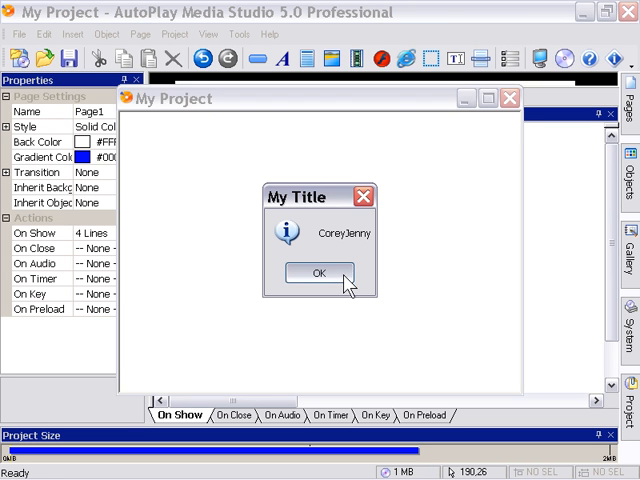
click(319, 271)
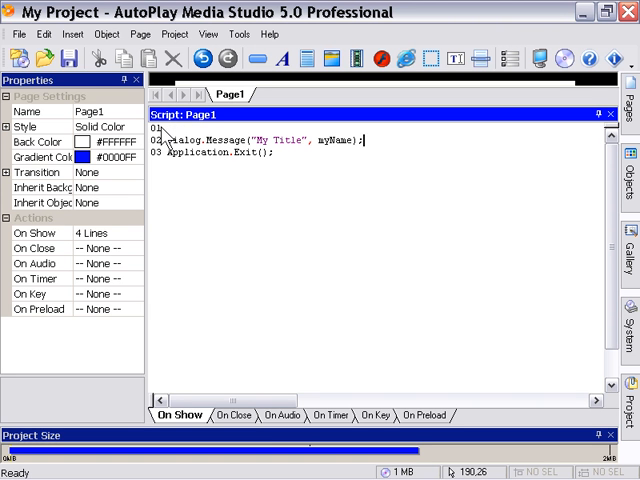
mouse_move(213, 266)
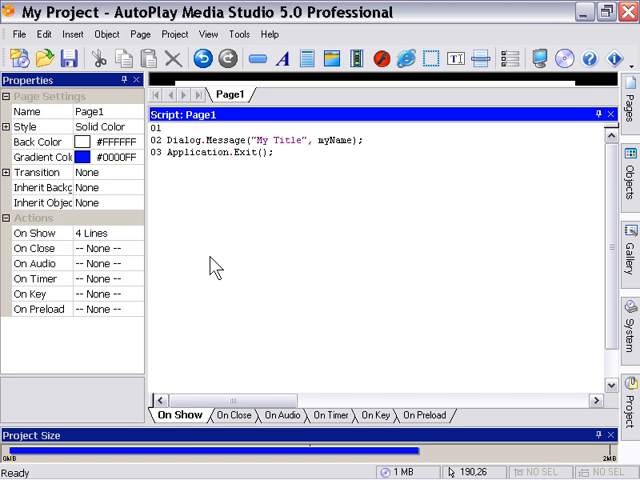
mouse_move(236, 308)
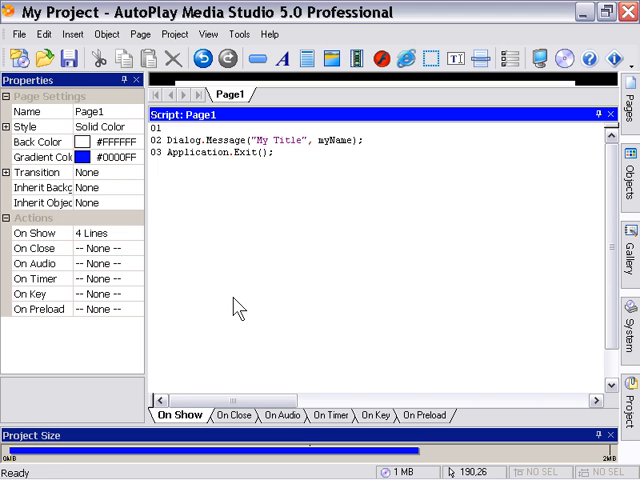
Step: Declare the variables c = 0, a = 2 and b = 4 in the On Show script
text(c =)
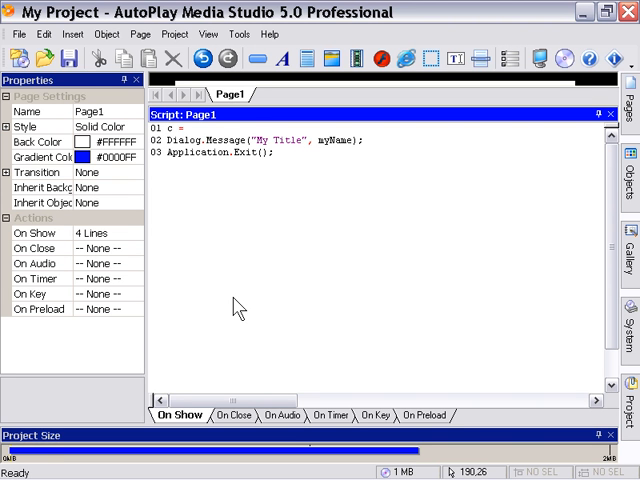
text(0;)
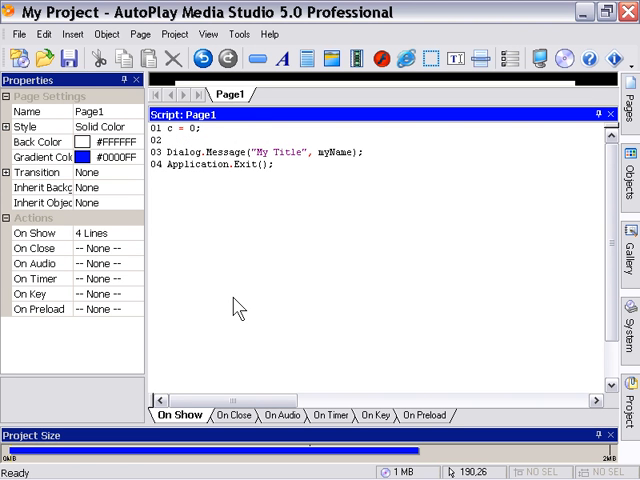
text(a)
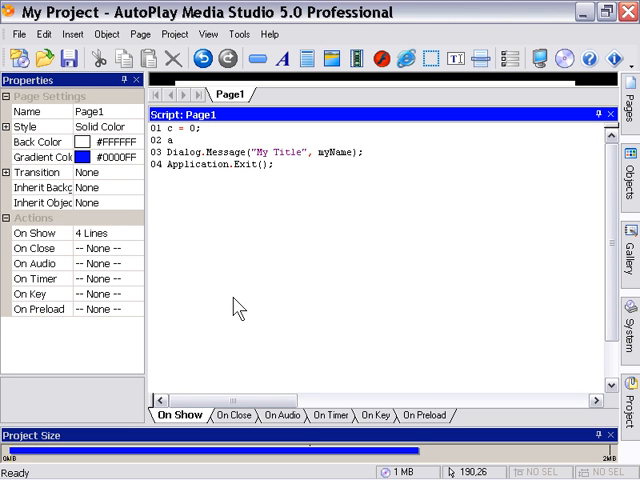
text(= 2)
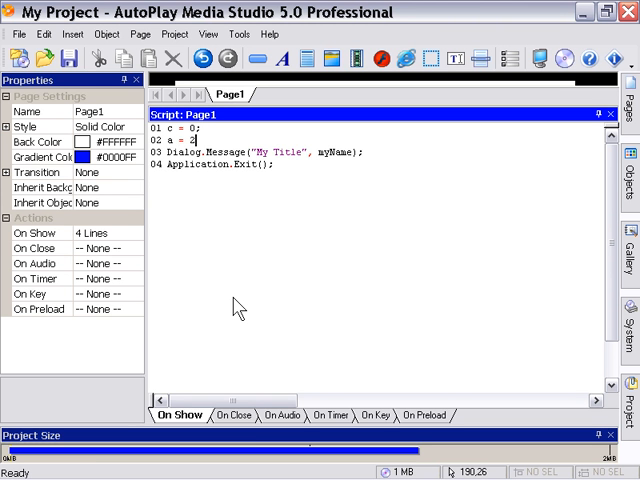
text(b = 4;)
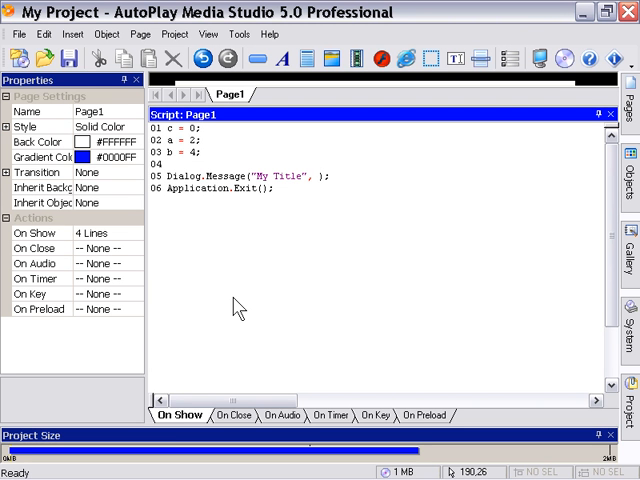
Step: Make Dialog.Message display c and add the line c = a + b;
text(c)
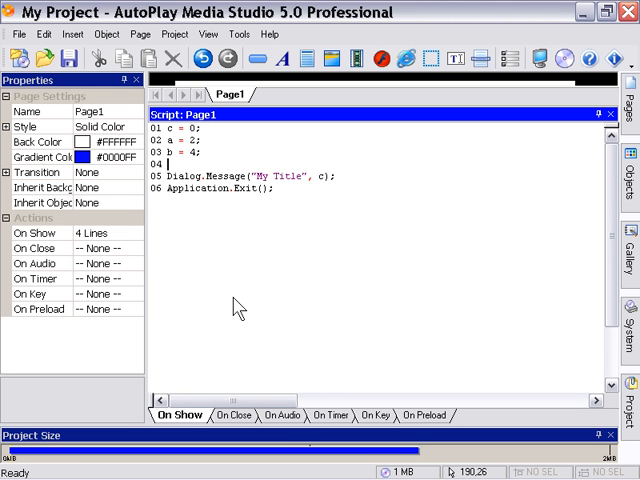
text(c =)
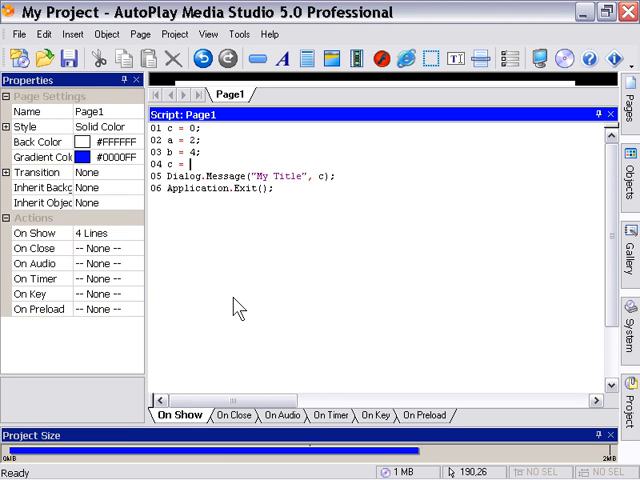
text(a +)
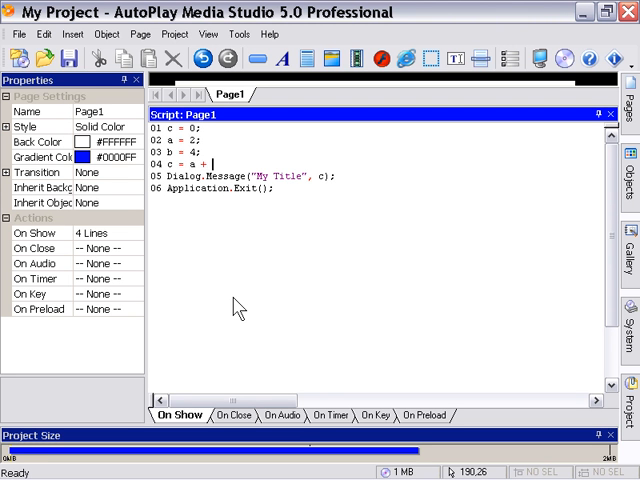
text(b;)
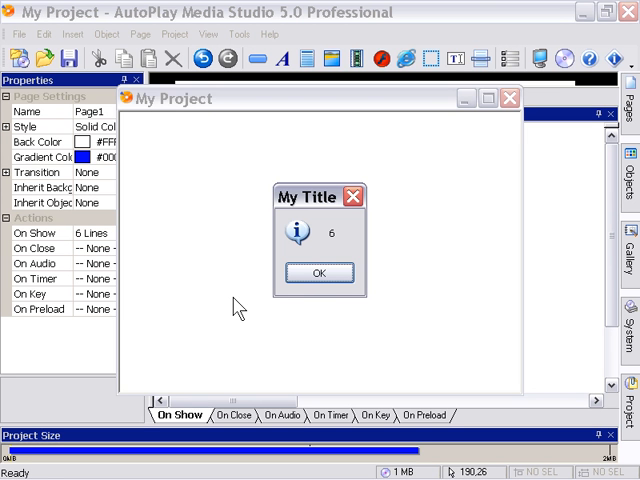
mouse_move(245, 305)
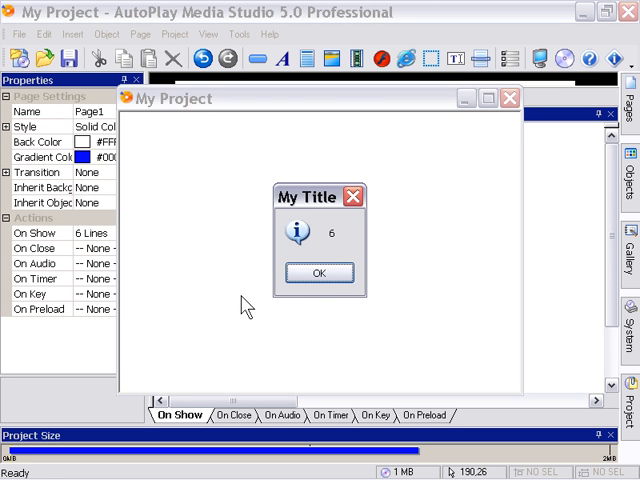
Step: Close the My Title preview message showing the sum 6 with OK
click(318, 272)
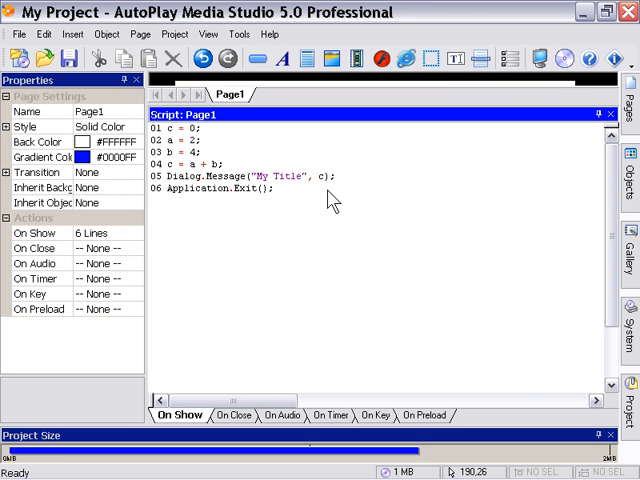
mouse_move(330, 200)
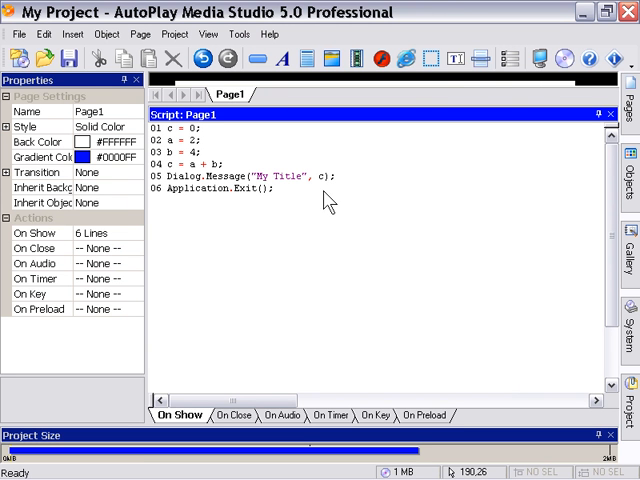
mouse_move(338, 196)
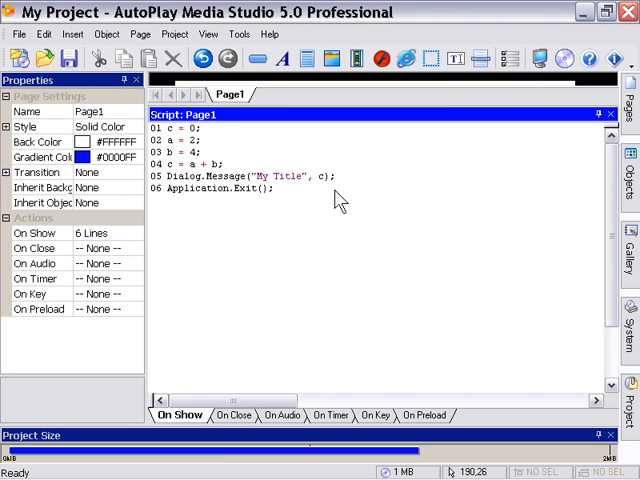